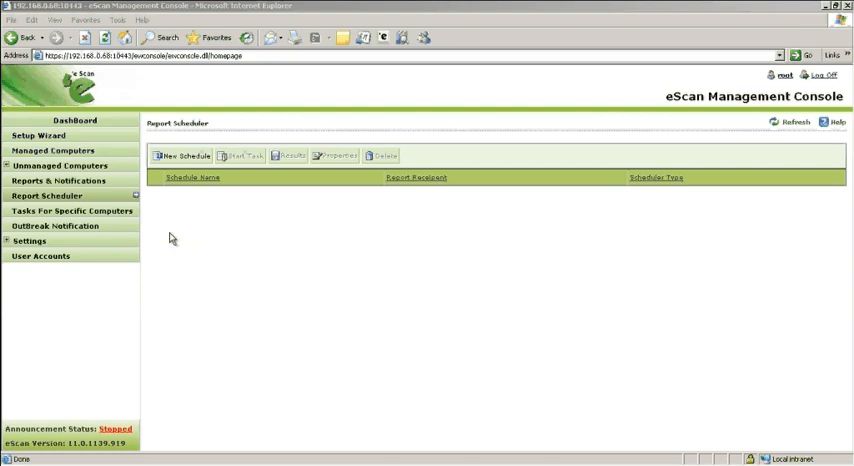
mouse_move(195, 207)
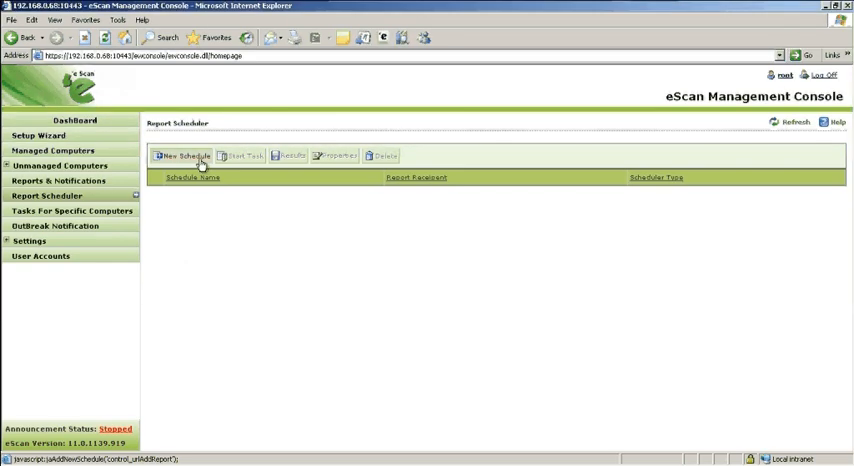
Step: Name the new schedule RVM with Virus Report (by action taken), MANUAL REPORT and Update Report templates
left_click(184, 155)
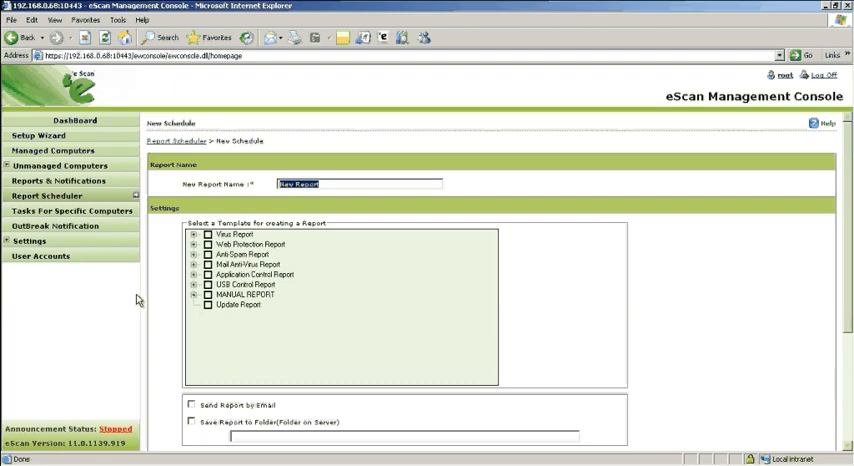
type("RVM")
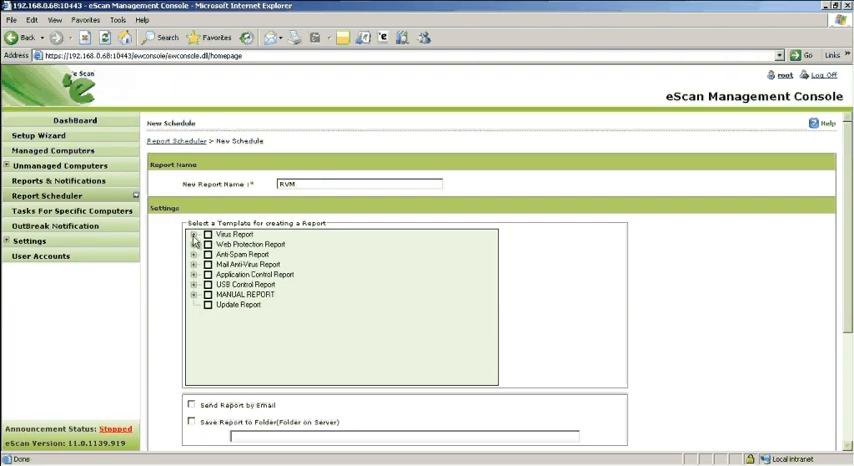
left_click(196, 234)
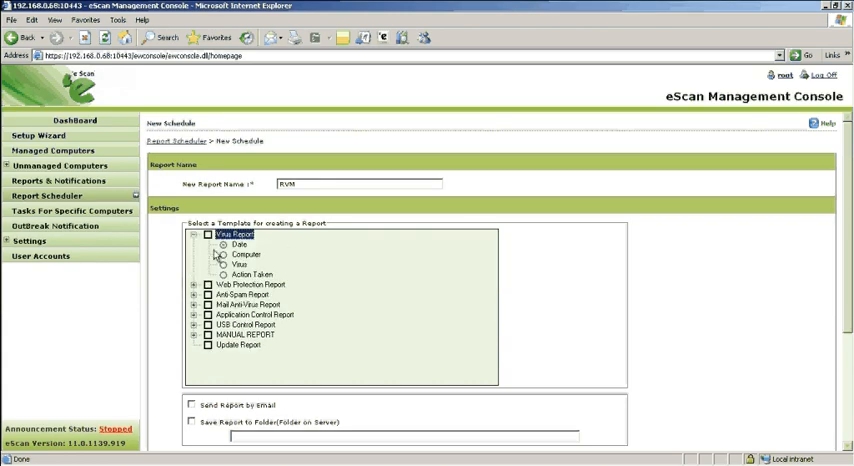
left_click(207, 234)
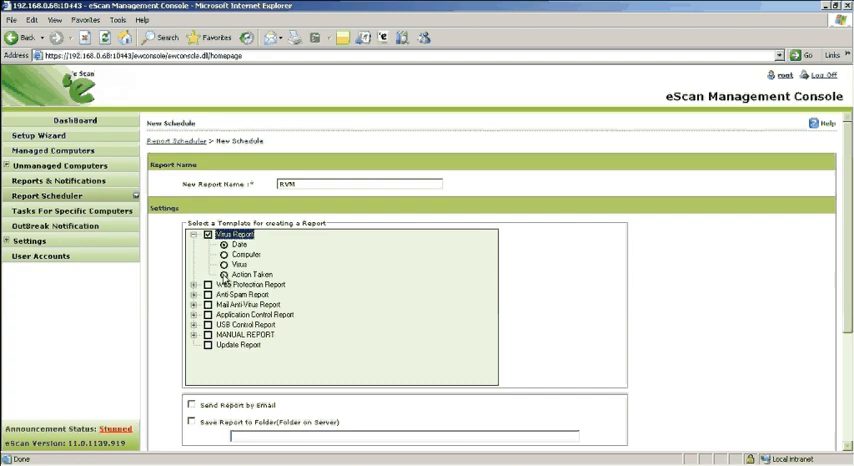
left_click(224, 275)
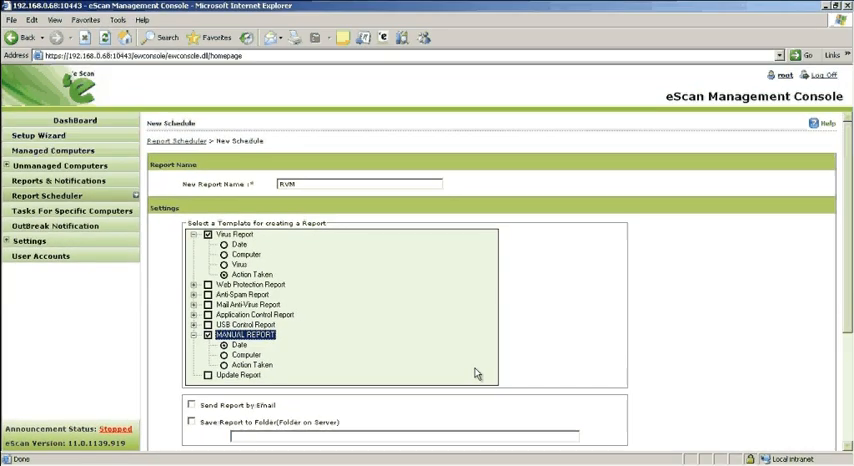
left_click(208, 375)
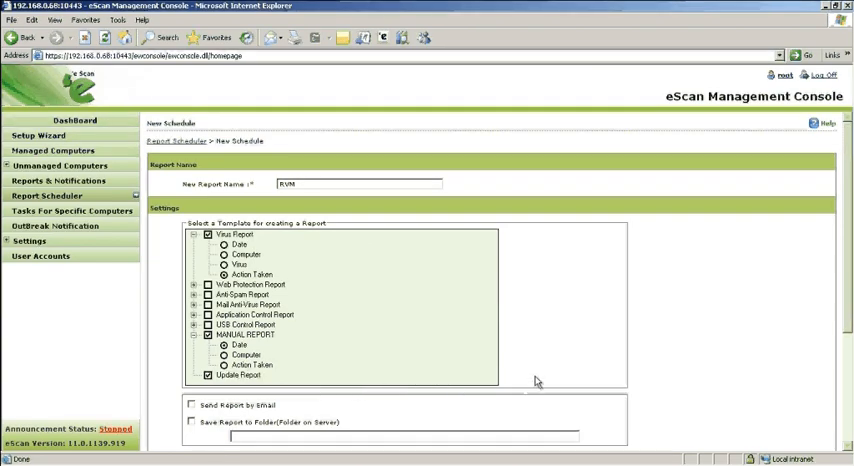
Step: Turn on email delivery via 10.20.30.40 port 25 and leave Save Report to Folder off
scroll("down", 3)
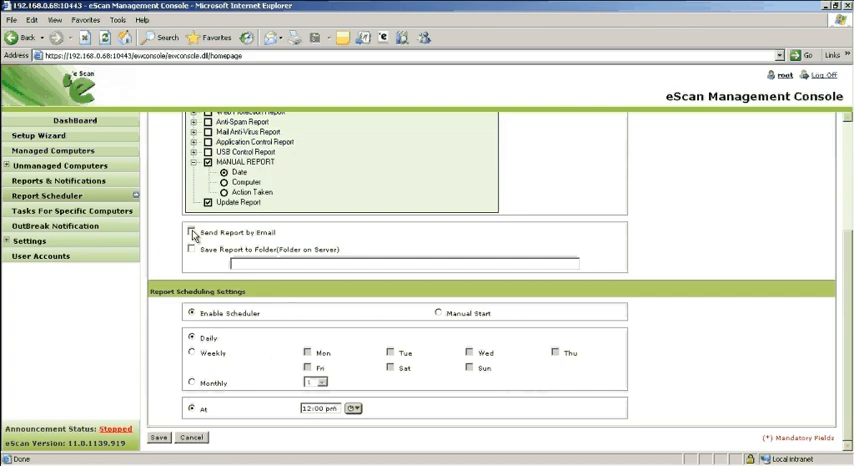
left_click(194, 233)
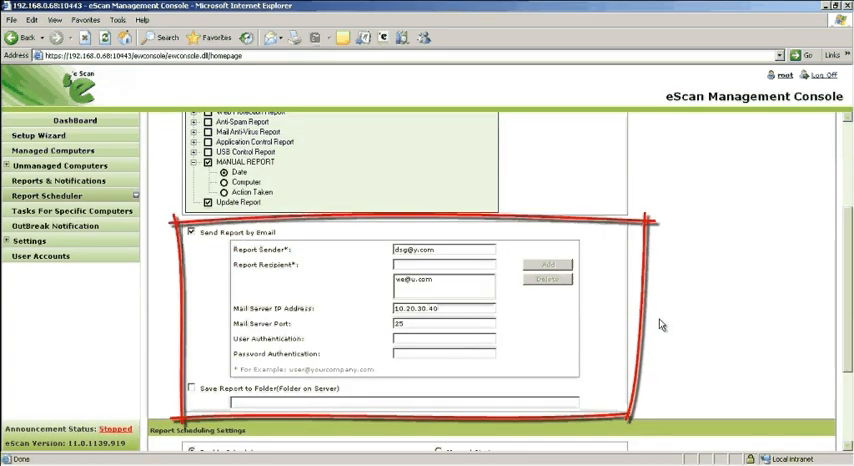
mouse_move(735, 350)
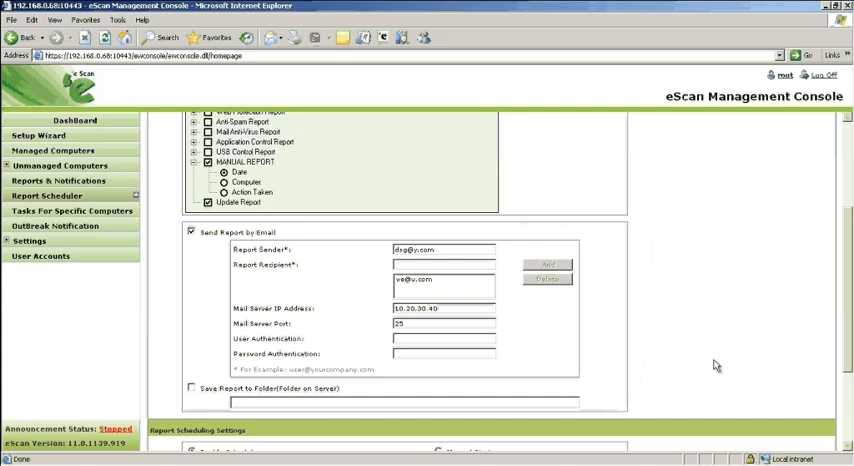
left_click(190, 388)
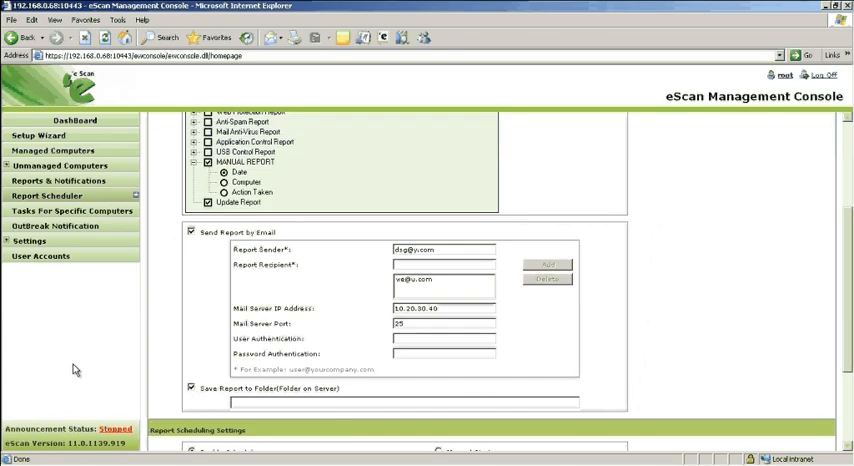
mouse_move(131, 387)
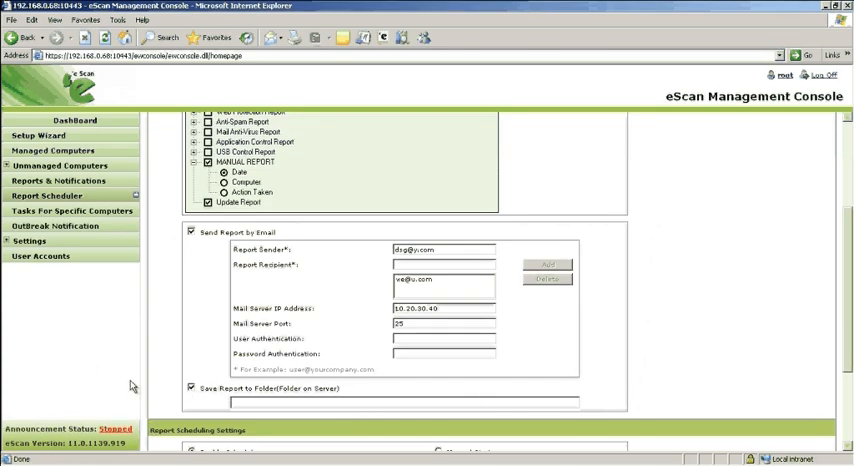
left_click(190, 388)
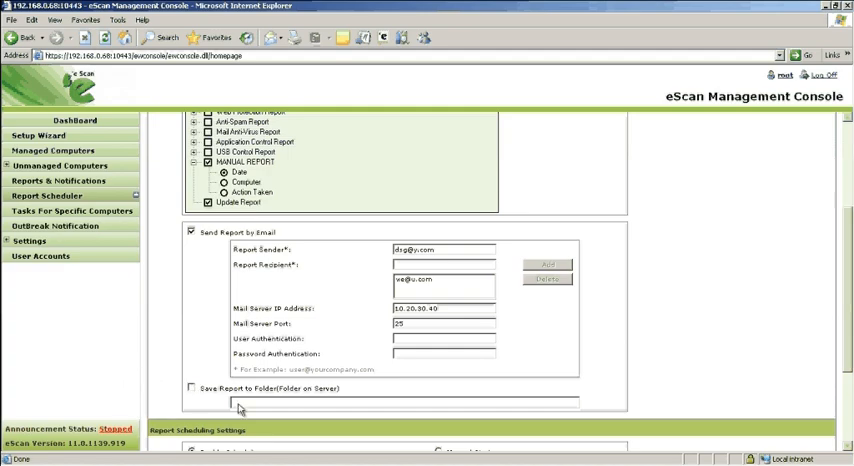
mouse_move(705, 372)
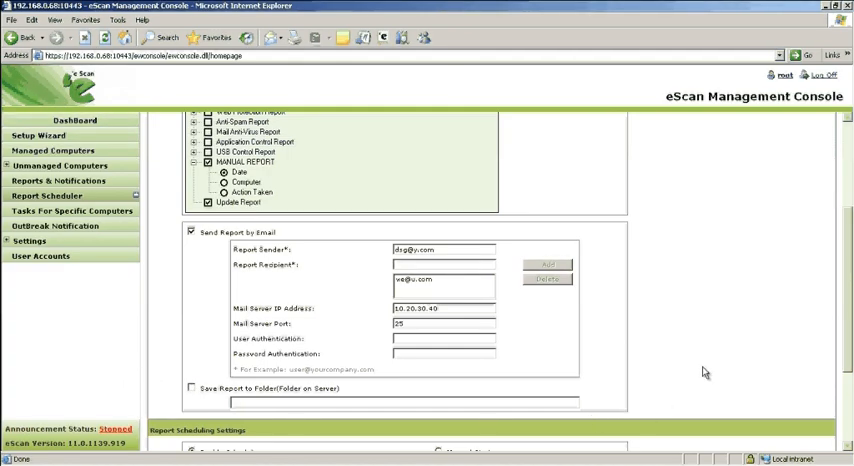
Step: Make the RVM report repeat weekly on Tuesday, Thursday and Friday
scroll("down", 3)
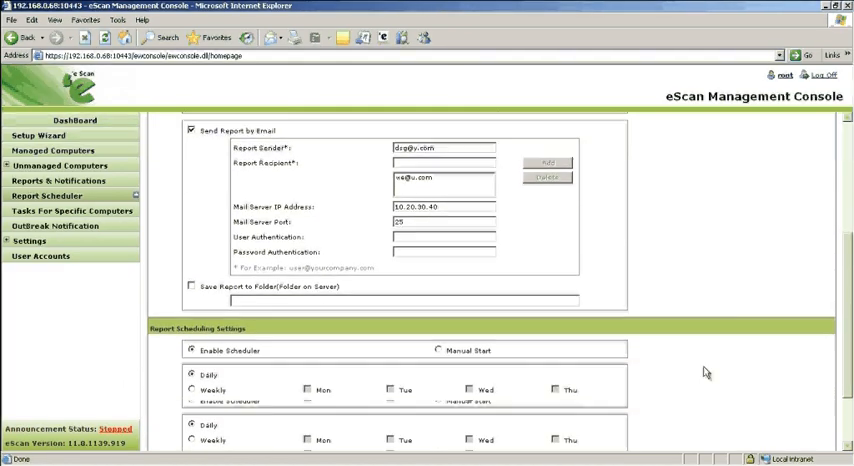
scroll("down", 3)
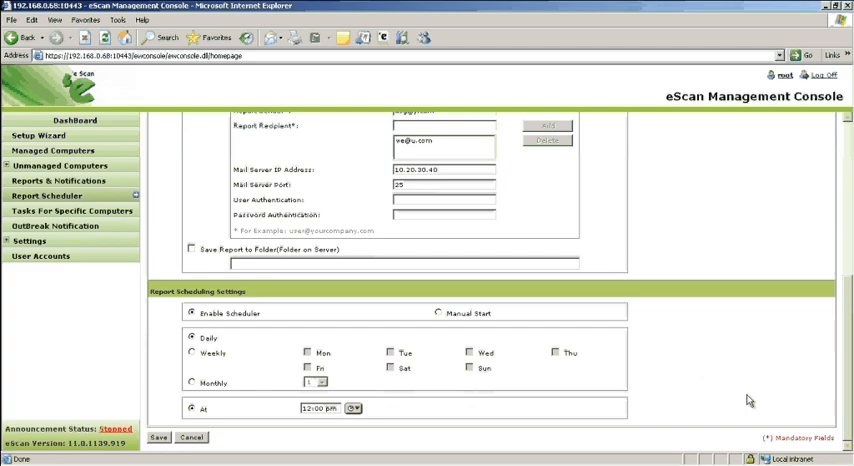
left_click(191, 353)
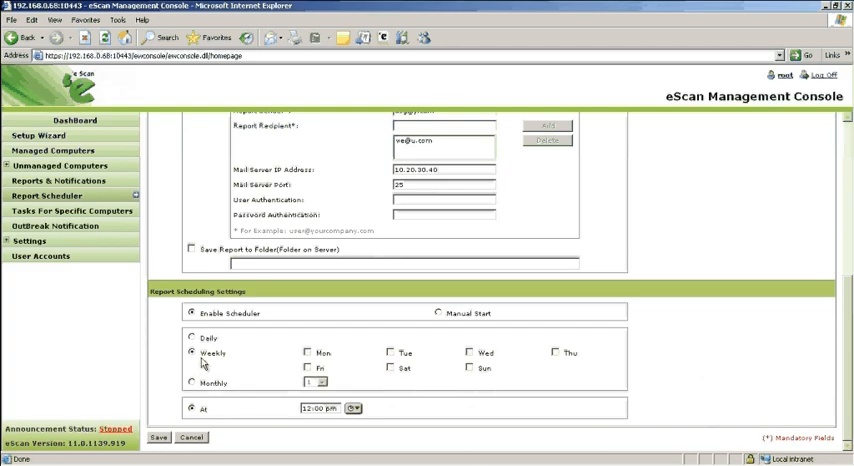
left_click(391, 353)
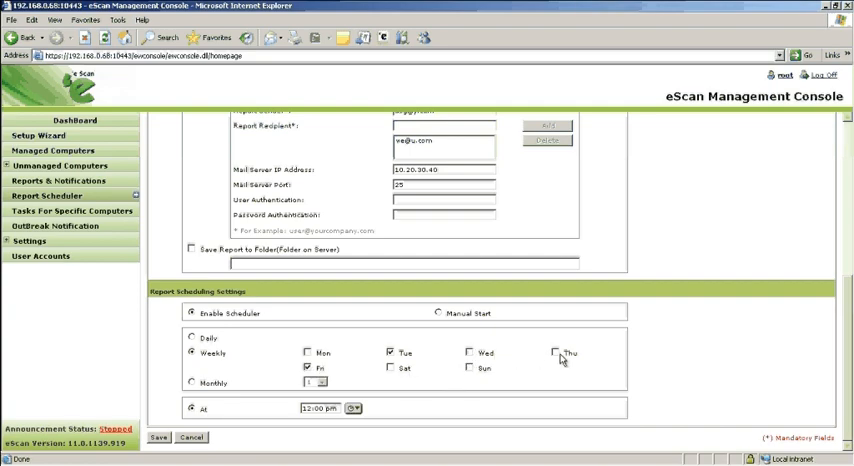
left_click(556, 353)
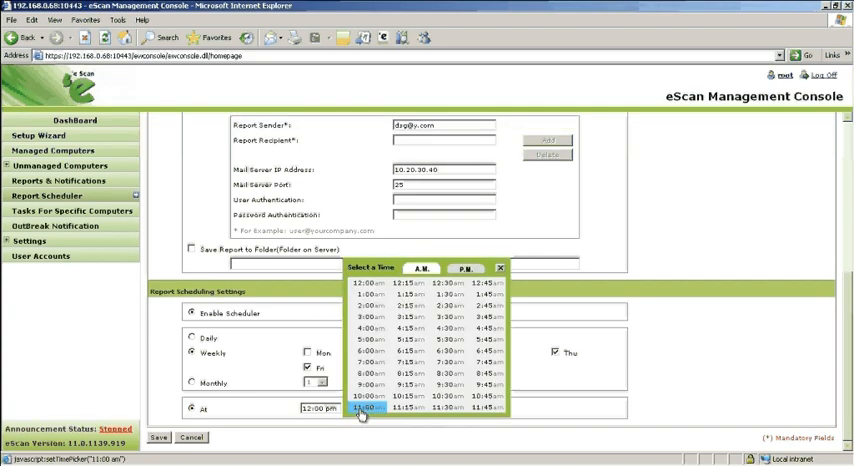
Step: Set the run time to 6:30 pm, switch to Manual Start, and save the schedule
left_click(466, 268)
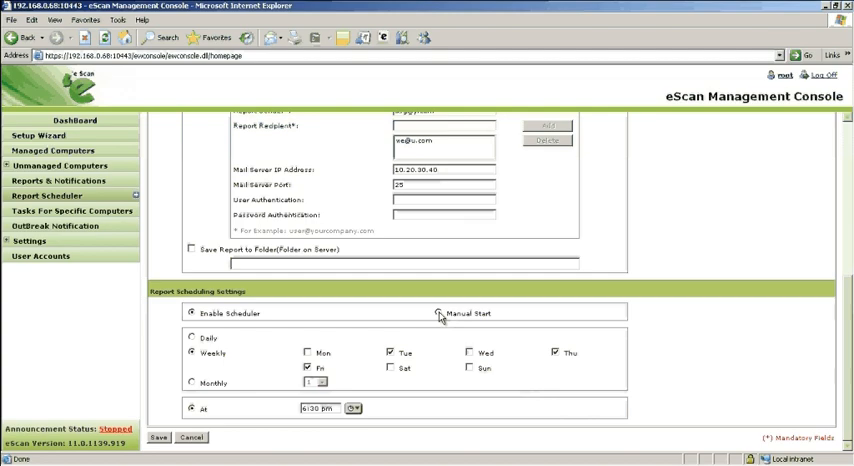
left_click(438, 313)
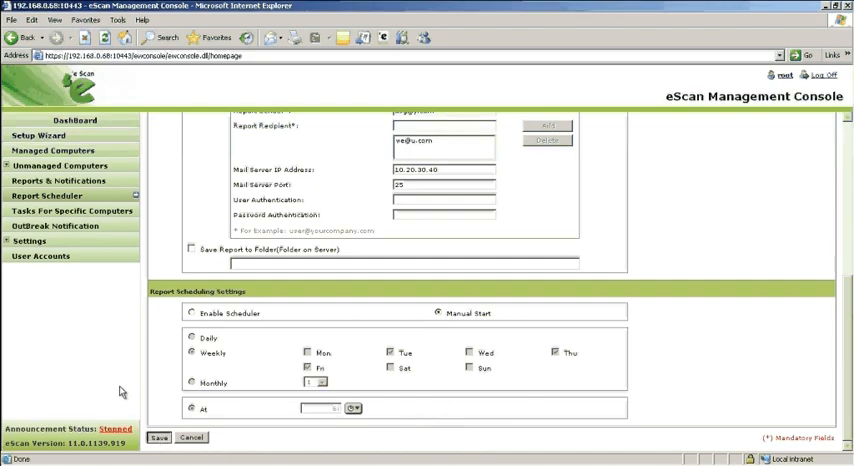
left_click(158, 437)
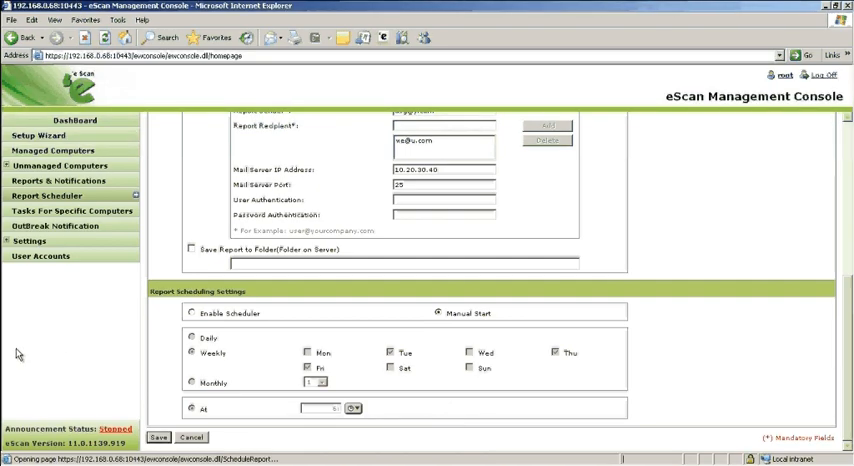
Step: Select the RVM schedule and start its task now
left_click(157, 437)
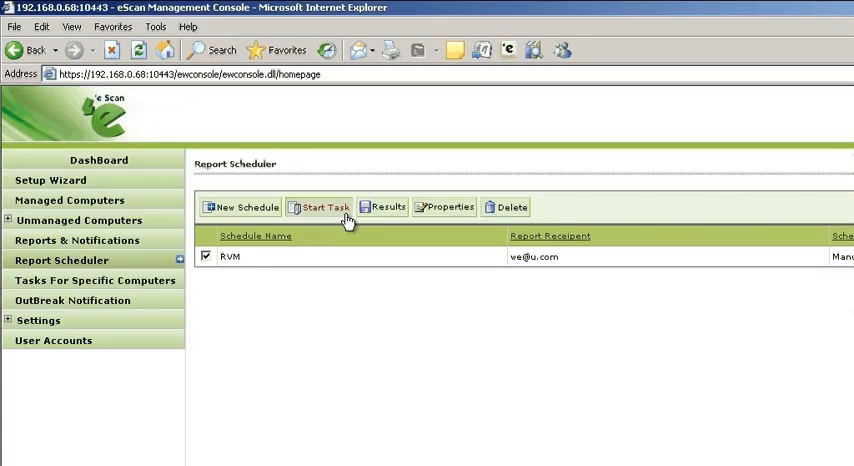
left_click(325, 207)
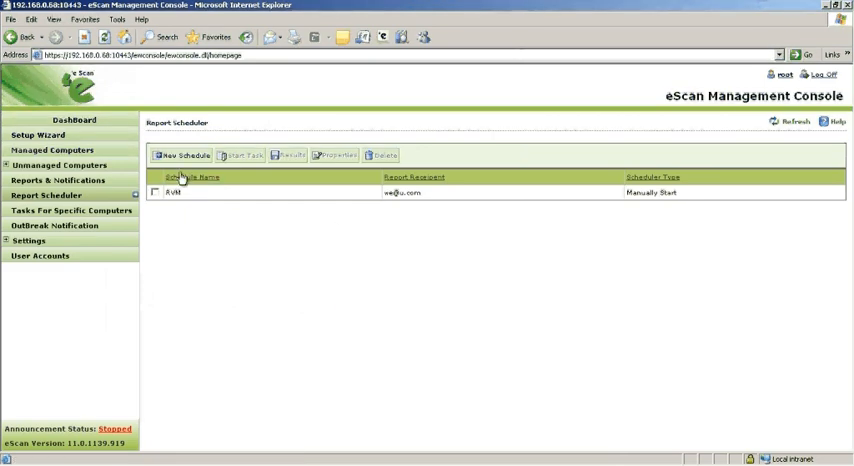
left_click(155, 192)
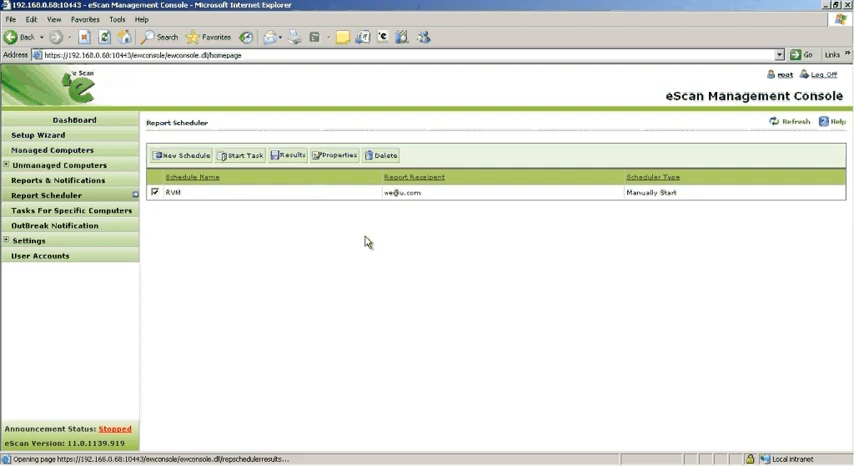
mouse_move(490, 292)
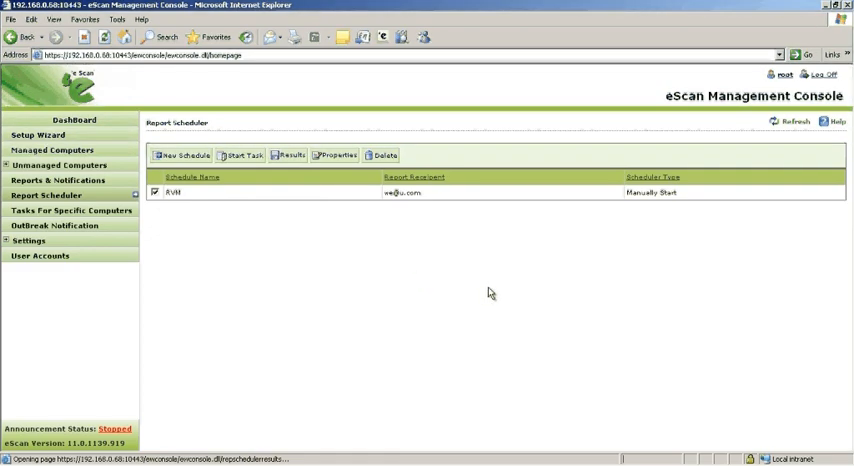
left_click(289, 155)
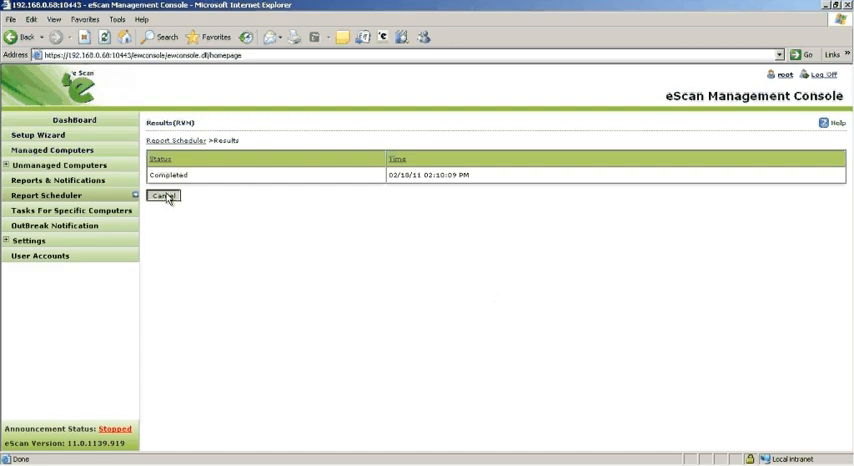
left_click(163, 195)
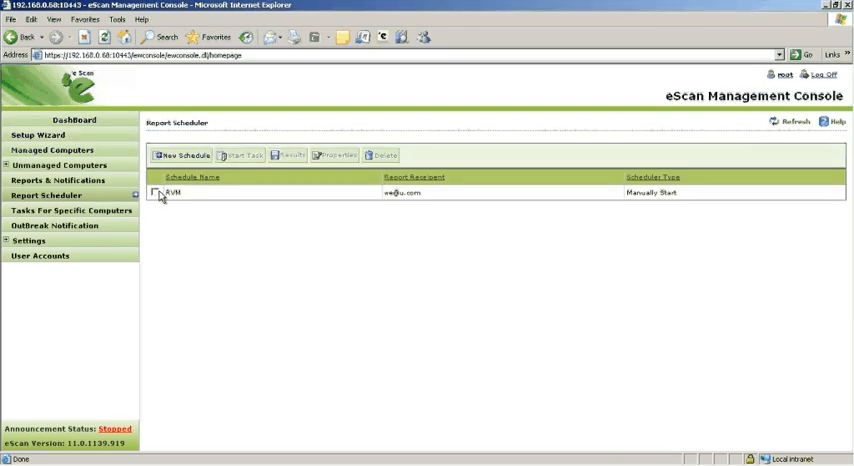
Step: In RVM's Schedule properties, enable weekly runs on Monday and Wednesday and open the time list
left_click(156, 192)
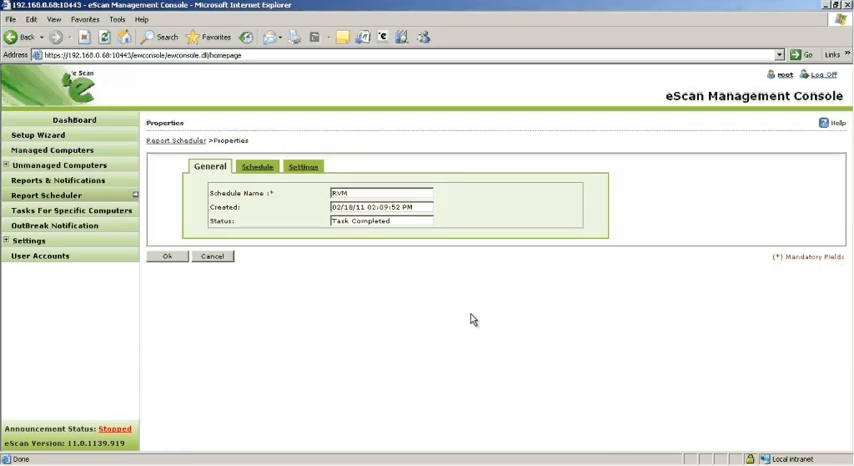
left_click(256, 166)
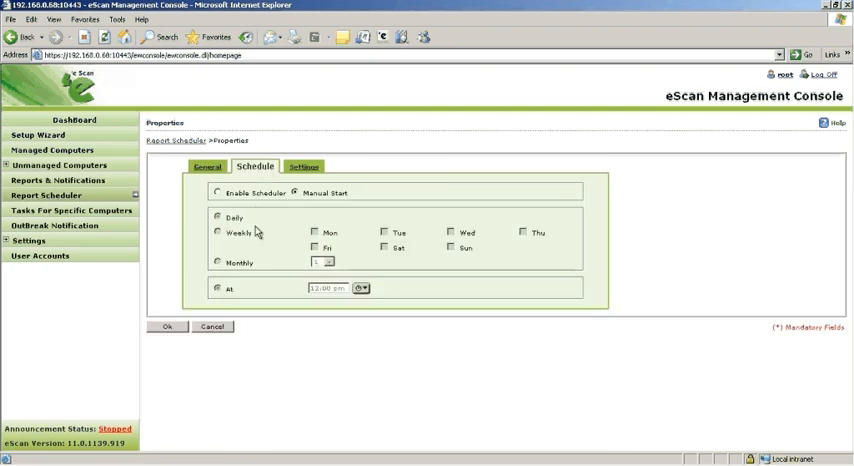
mouse_move(305, 383)
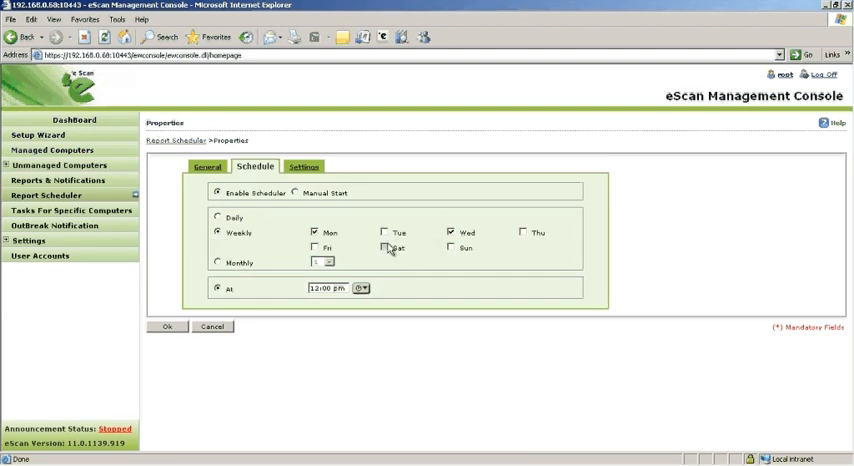
left_click(360, 288)
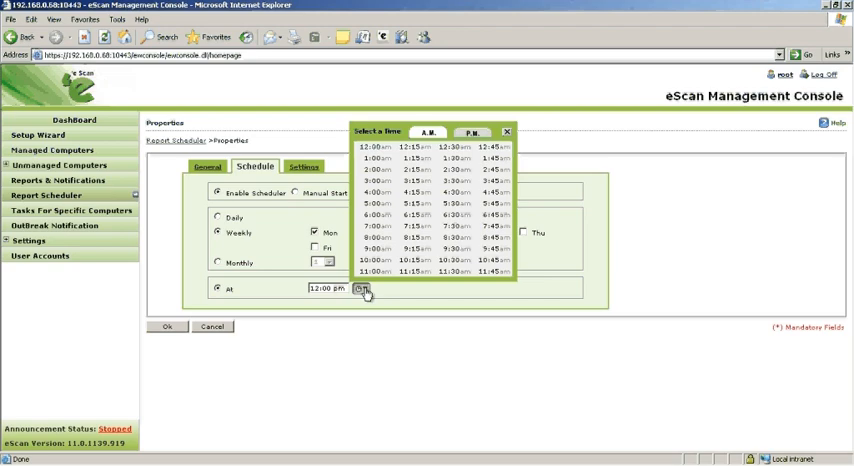